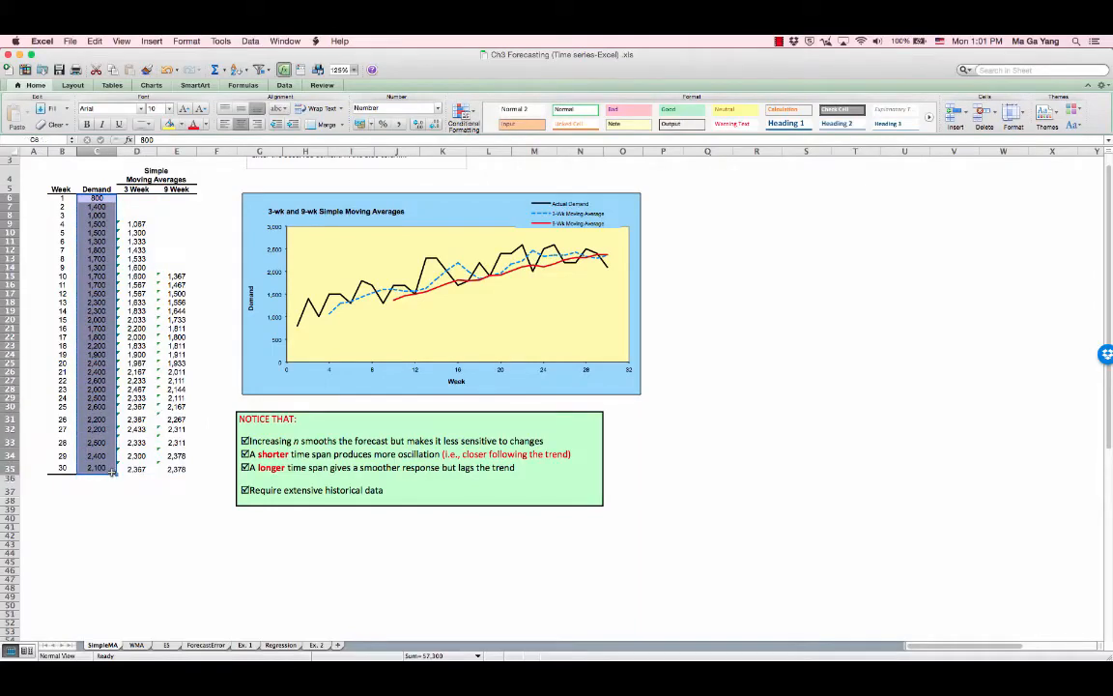
Step: Switch from the moving averages sheet to the Exponential Smoothing worksheet tab
{"action": "left_click", "coordinate": [167, 646]}
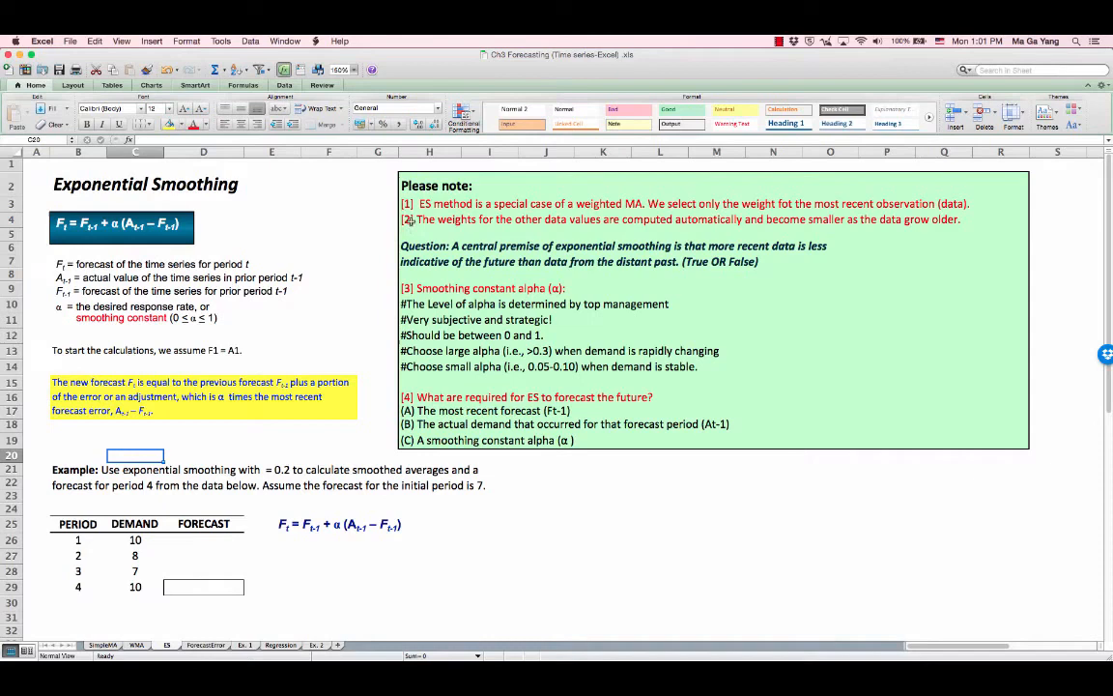
{"action": "mouse_move", "coordinate": [570, 203]}
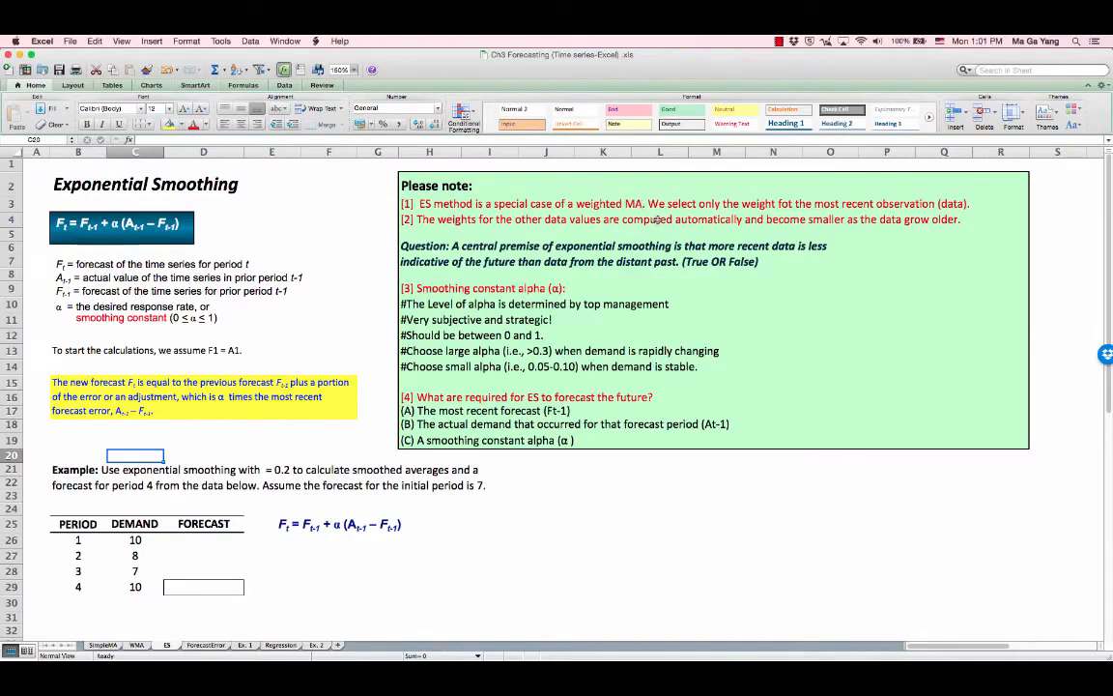
{"action": "mouse_move", "coordinate": [800, 213]}
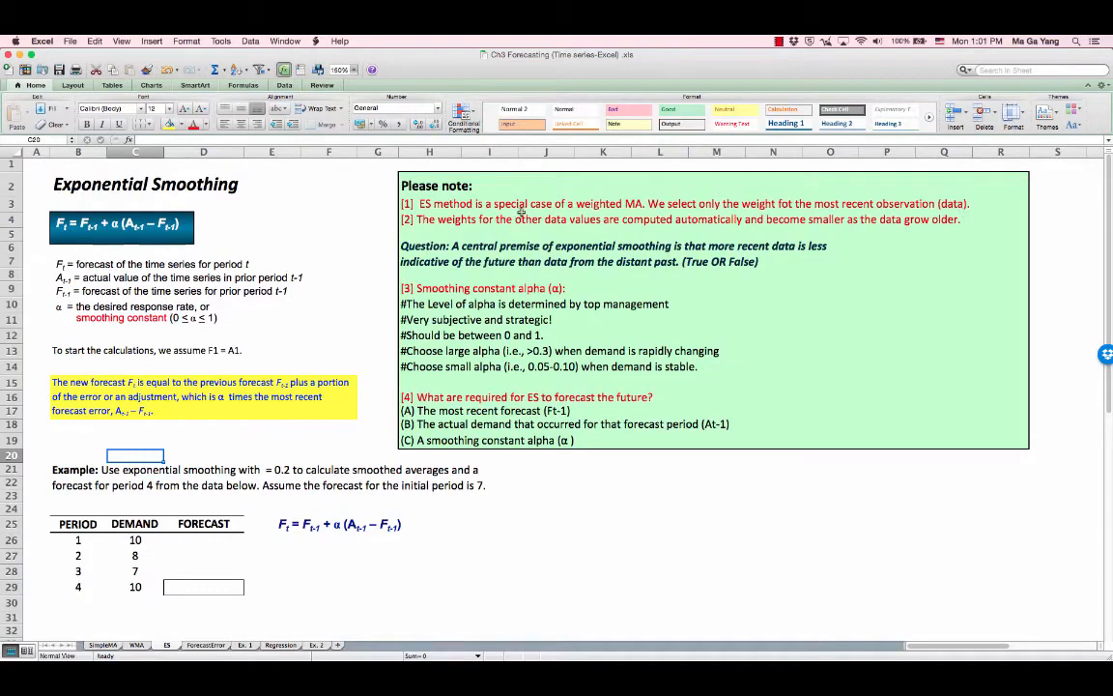
{"action": "mouse_move", "coordinate": [661, 230]}
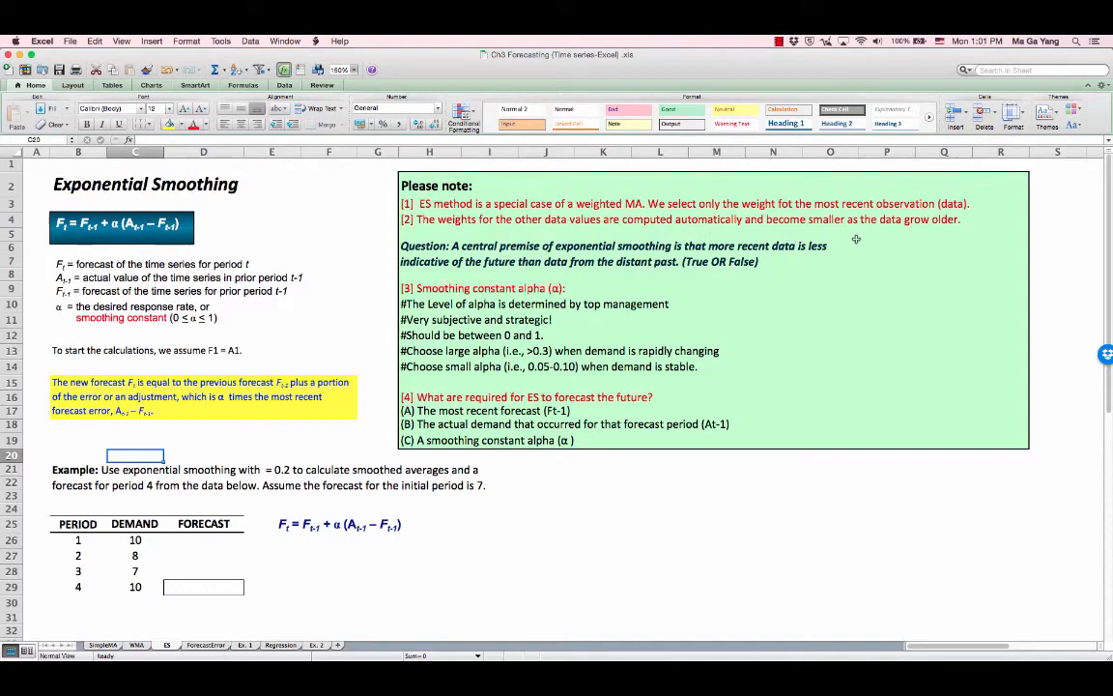
{"action": "mouse_move", "coordinate": [947, 236]}
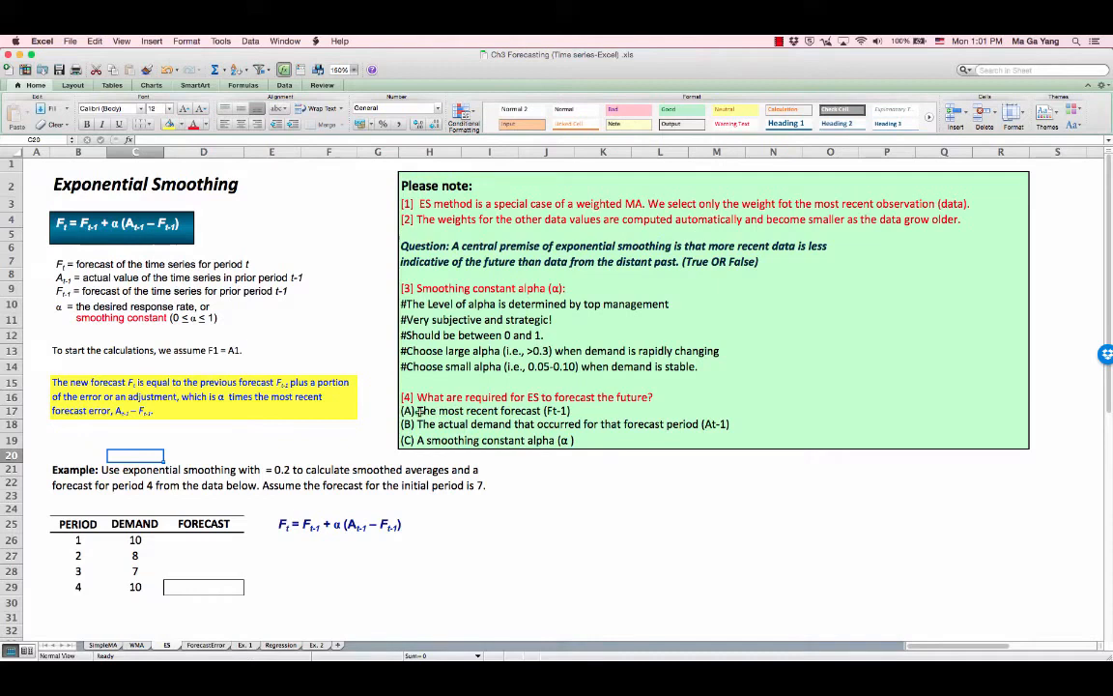
{"action": "left_click", "coordinate": [429, 409]}
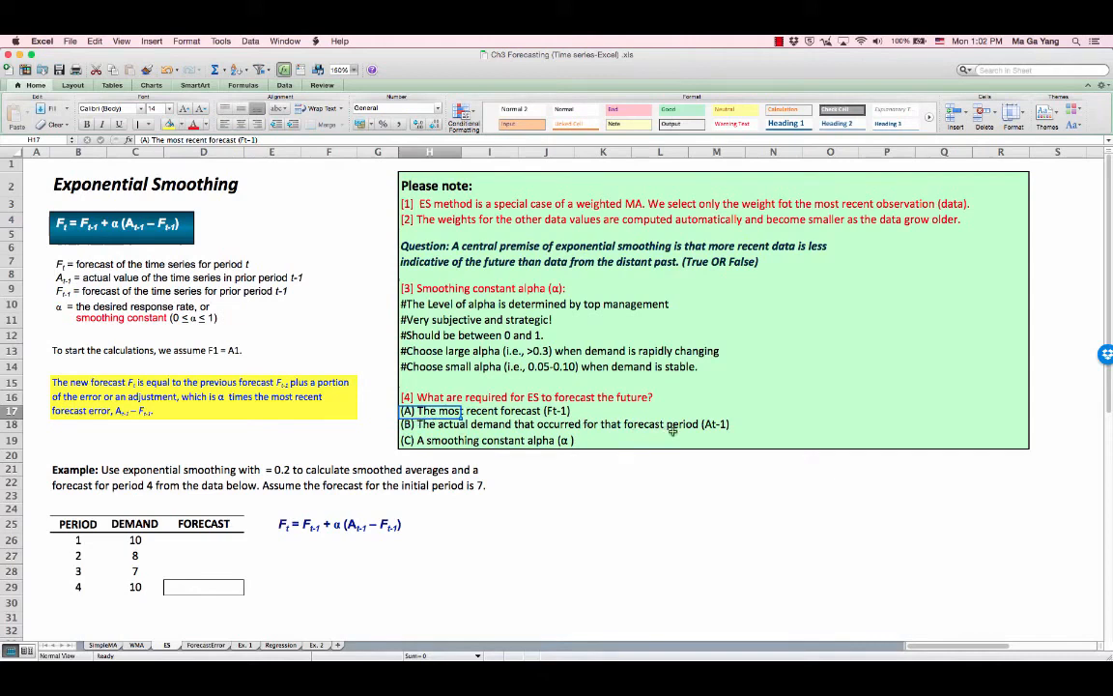
{"action": "mouse_move", "coordinate": [719, 433]}
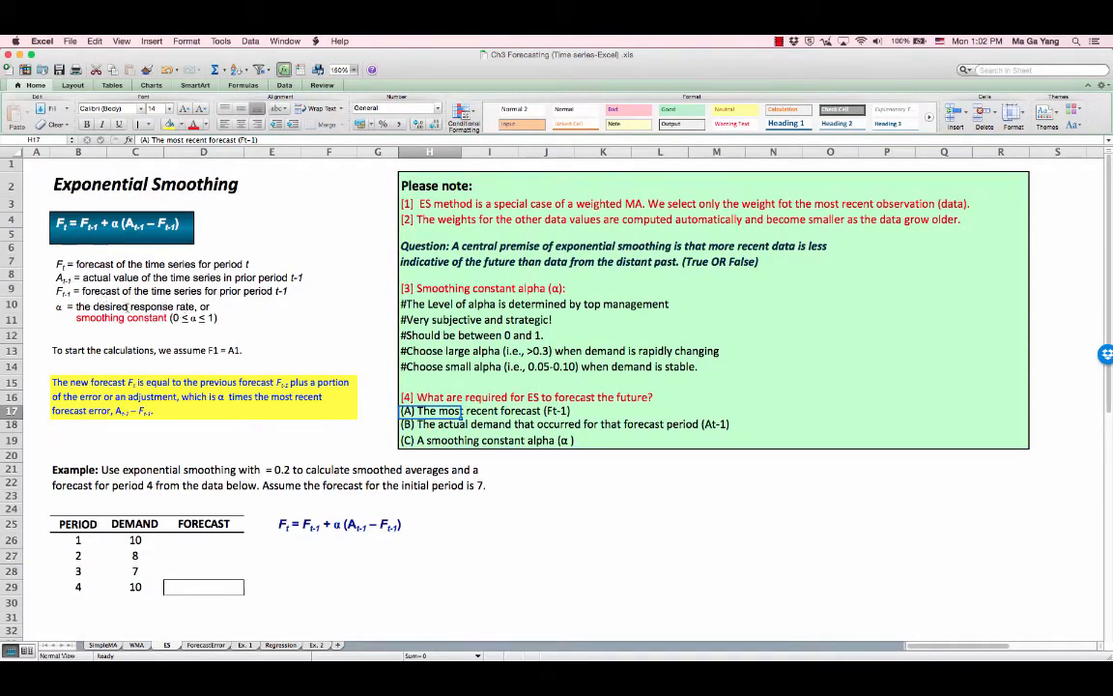
{"action": "left_click", "coordinate": [628, 253]}
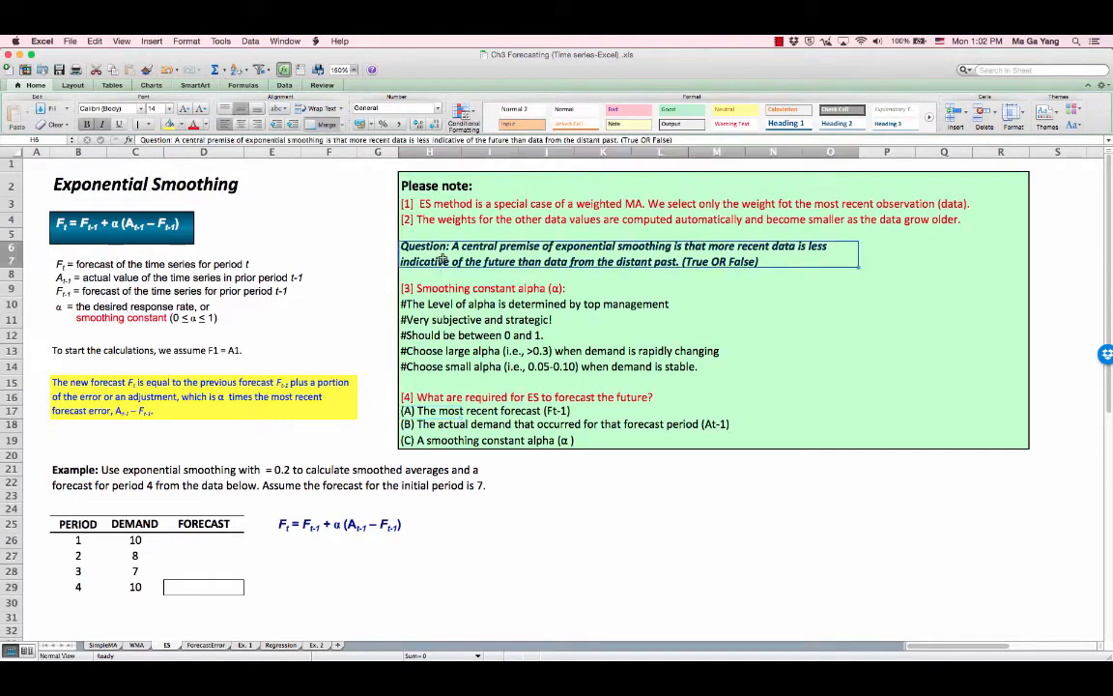
{"action": "mouse_move", "coordinate": [437, 323]}
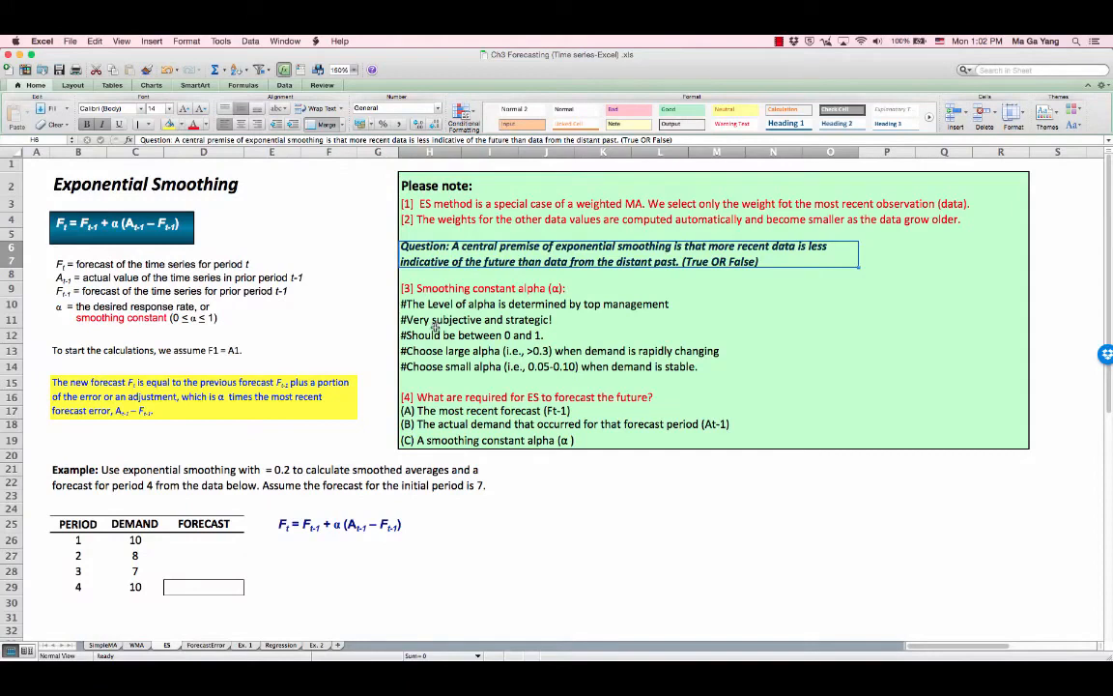
{"action": "mouse_move", "coordinate": [481, 424]}
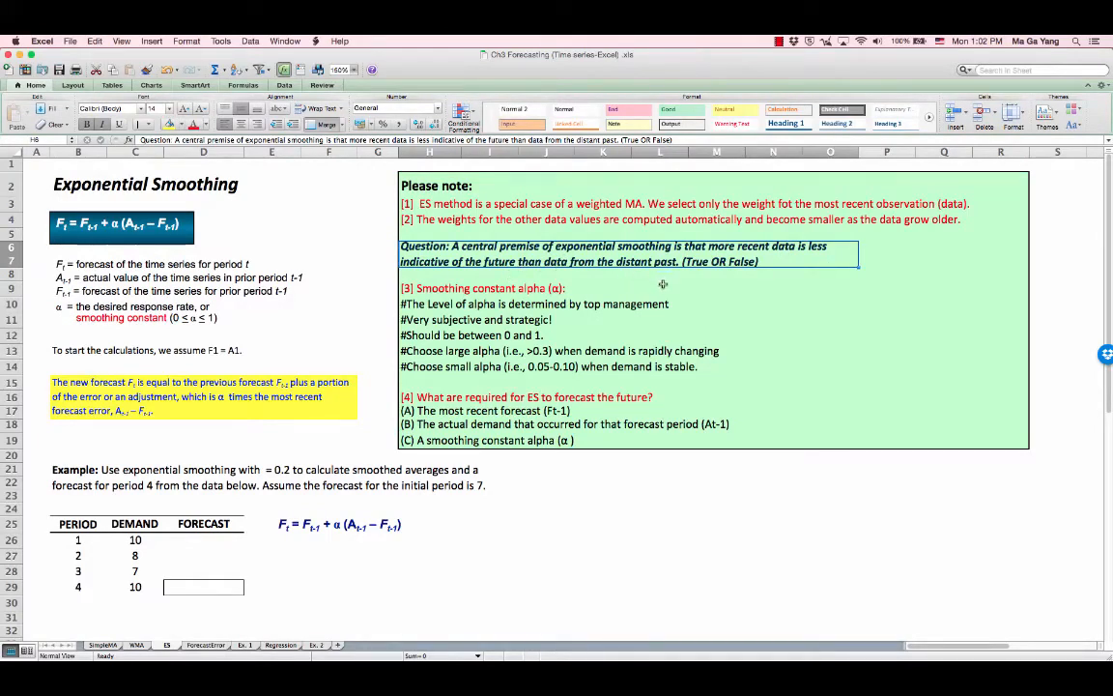
{"action": "mouse_move", "coordinate": [284, 363]}
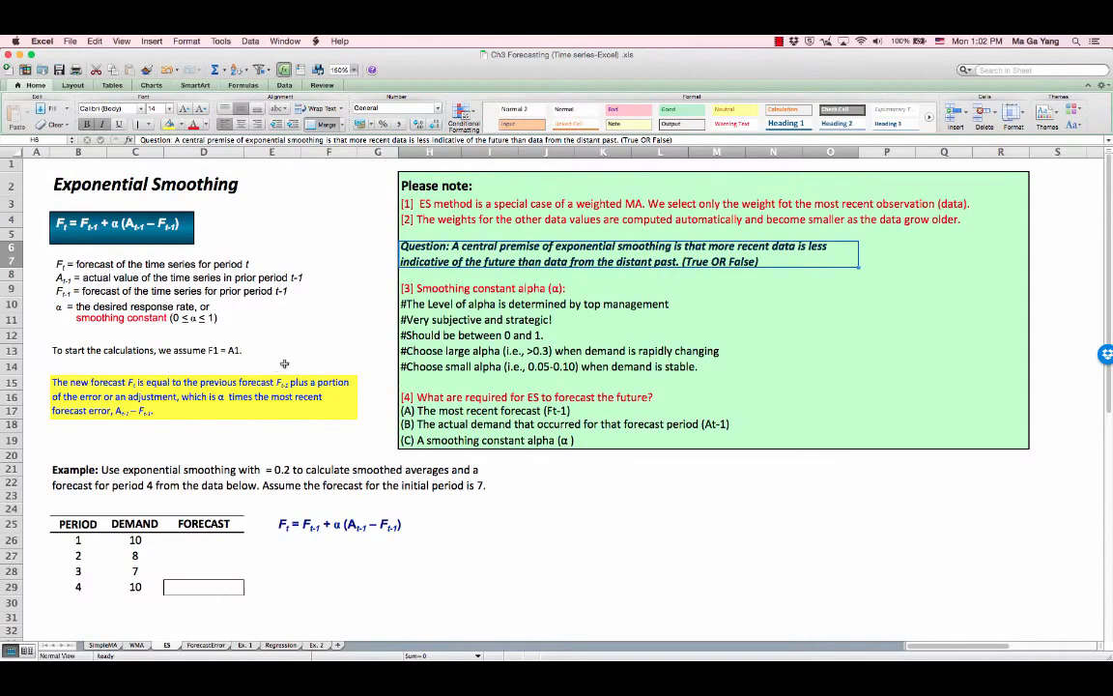
{"action": "mouse_move", "coordinate": [379, 379]}
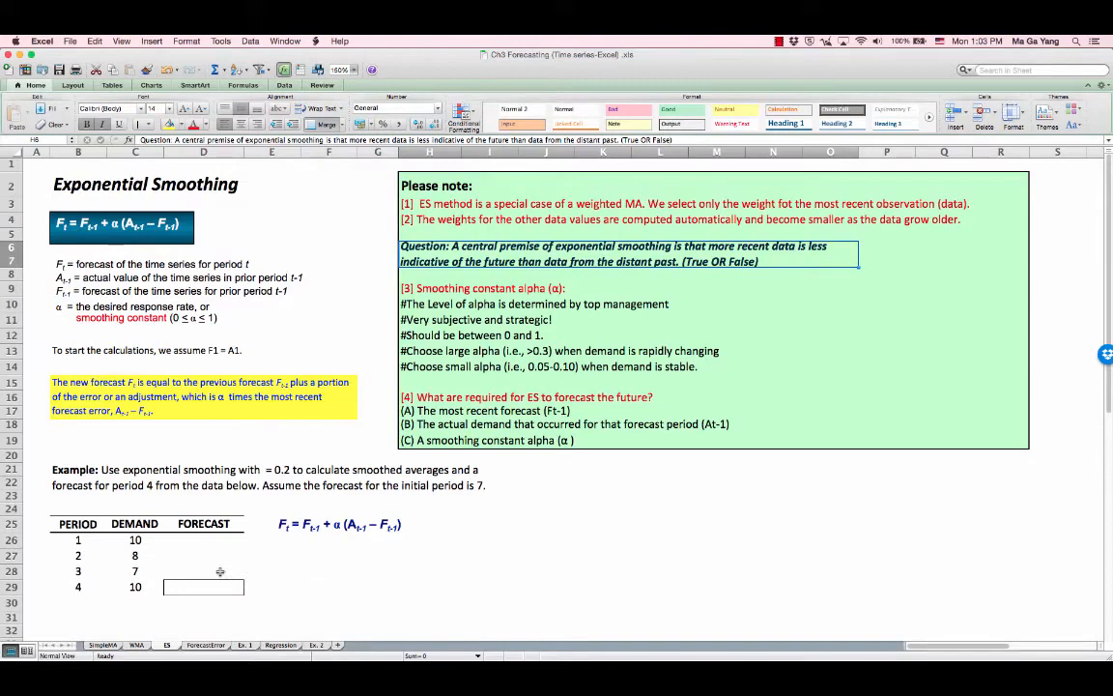
{"action": "mouse_move", "coordinate": [203, 595]}
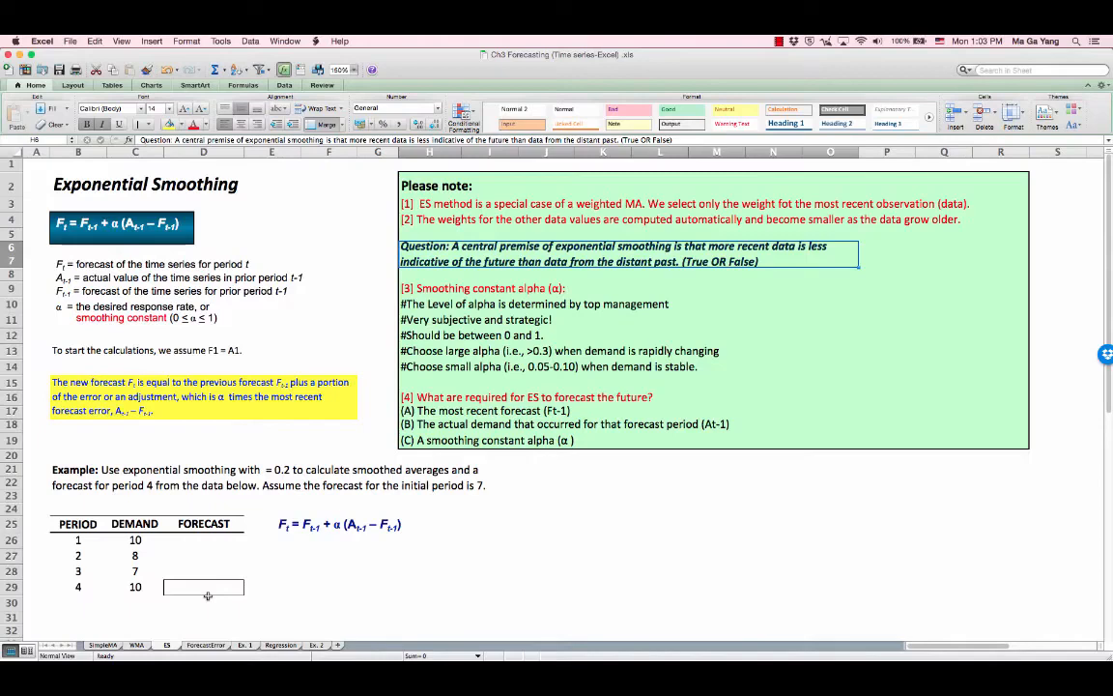
{"action": "mouse_move", "coordinate": [216, 599]}
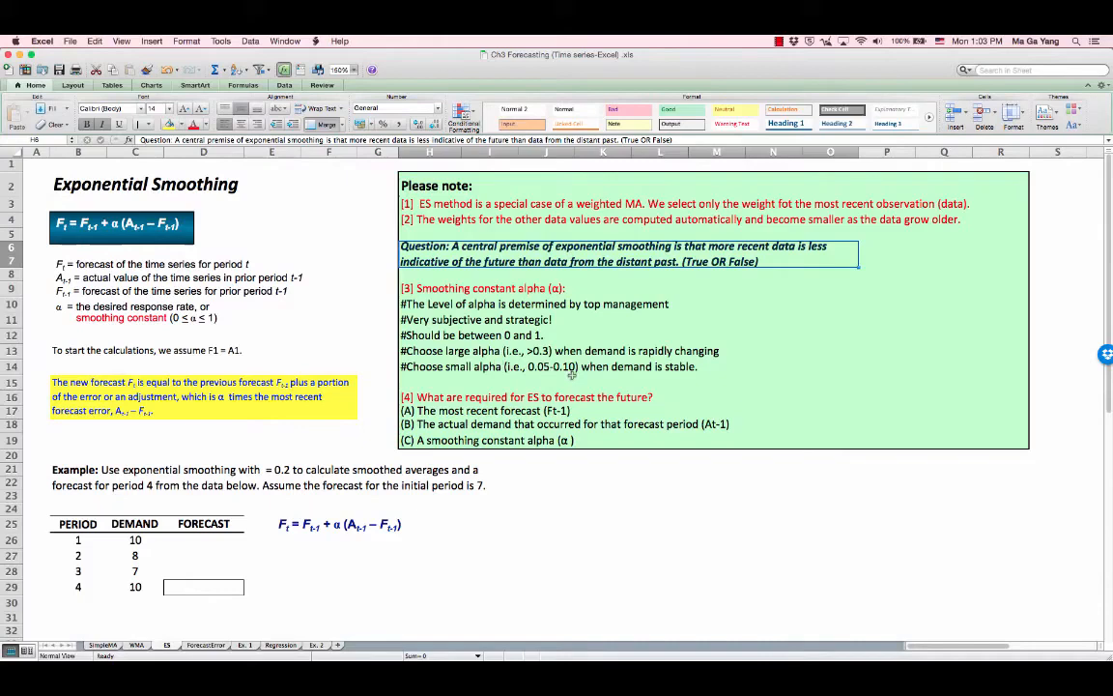
{"action": "mouse_move", "coordinate": [618, 400]}
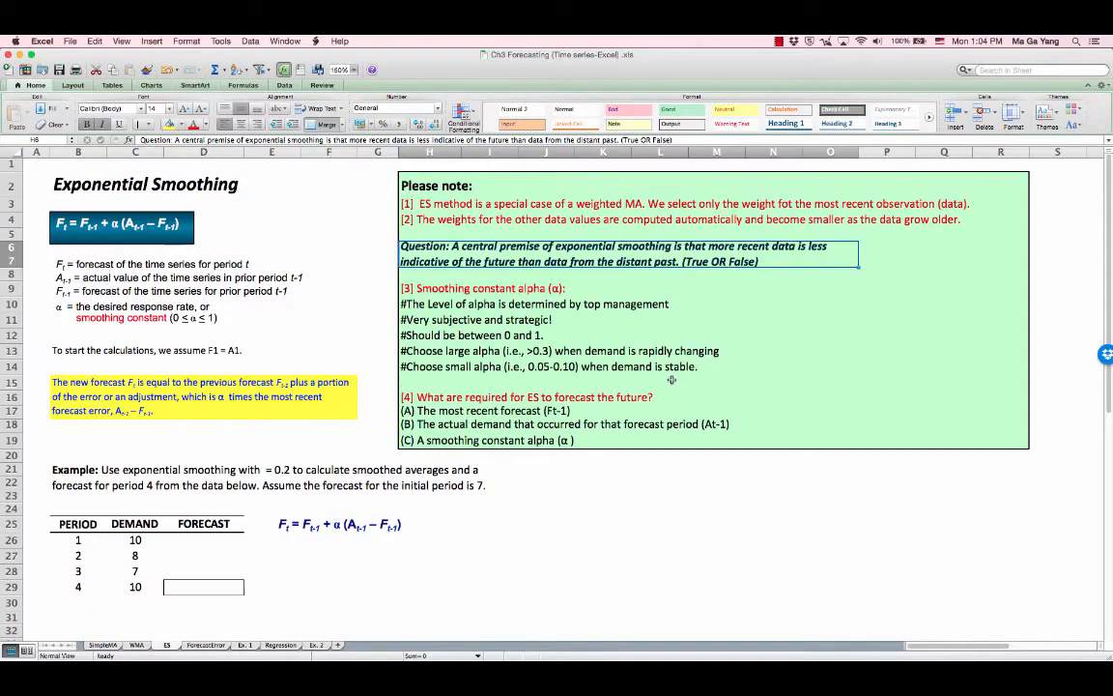
{"action": "mouse_move", "coordinate": [650, 341]}
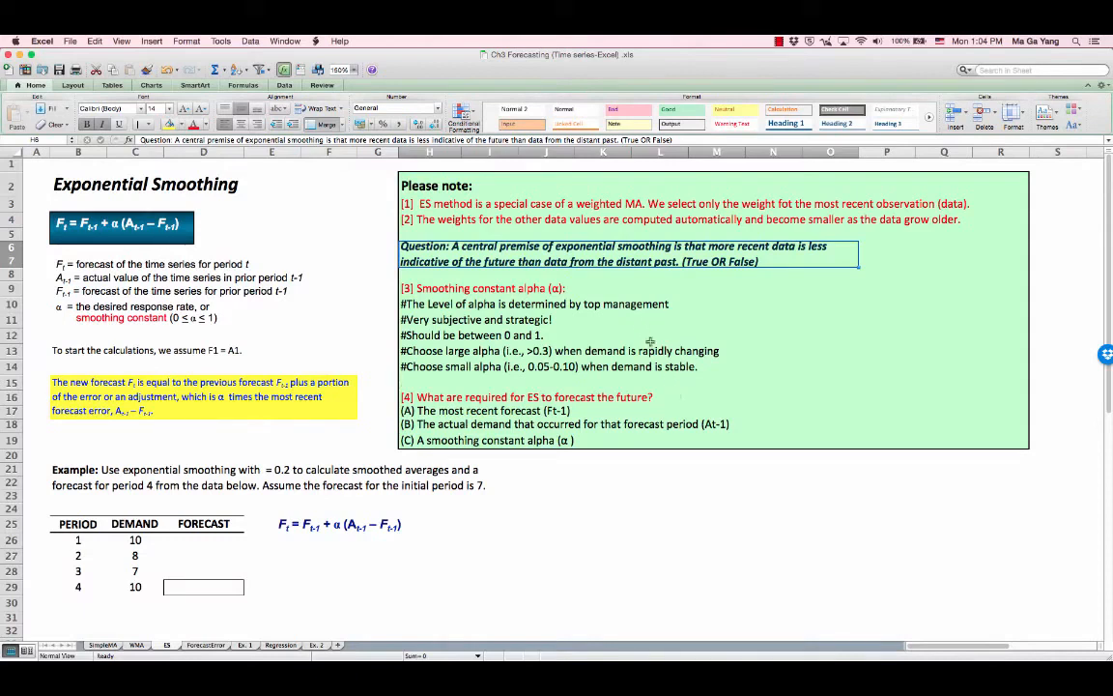
{"action": "mouse_move", "coordinate": [672, 344]}
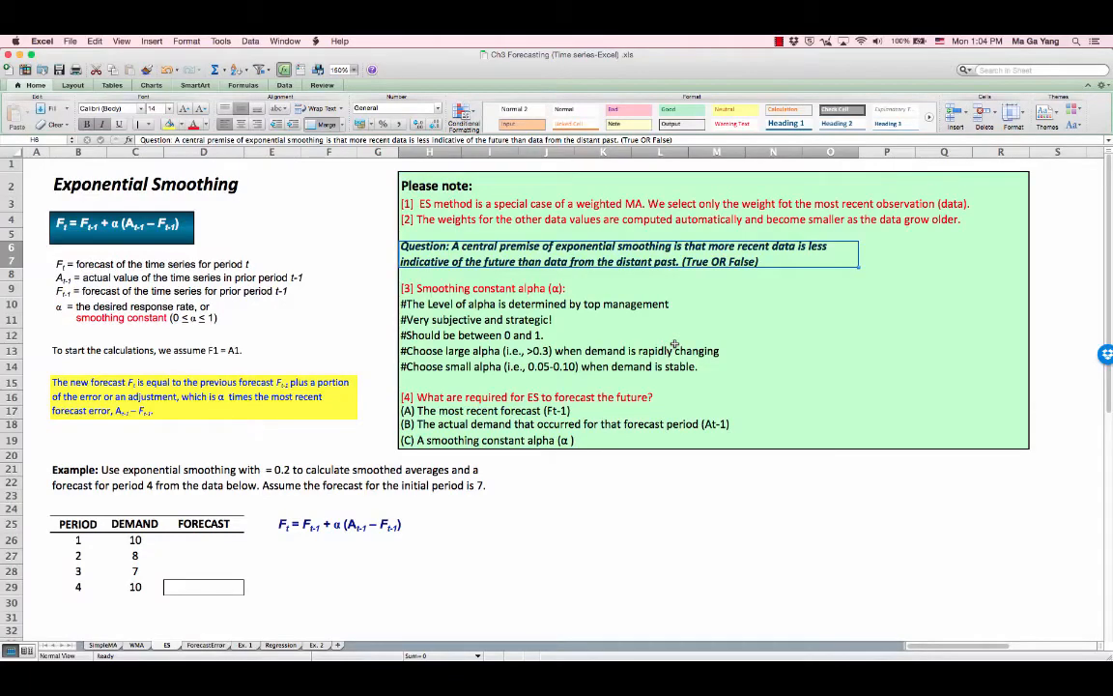
{"action": "mouse_move", "coordinate": [557, 352]}
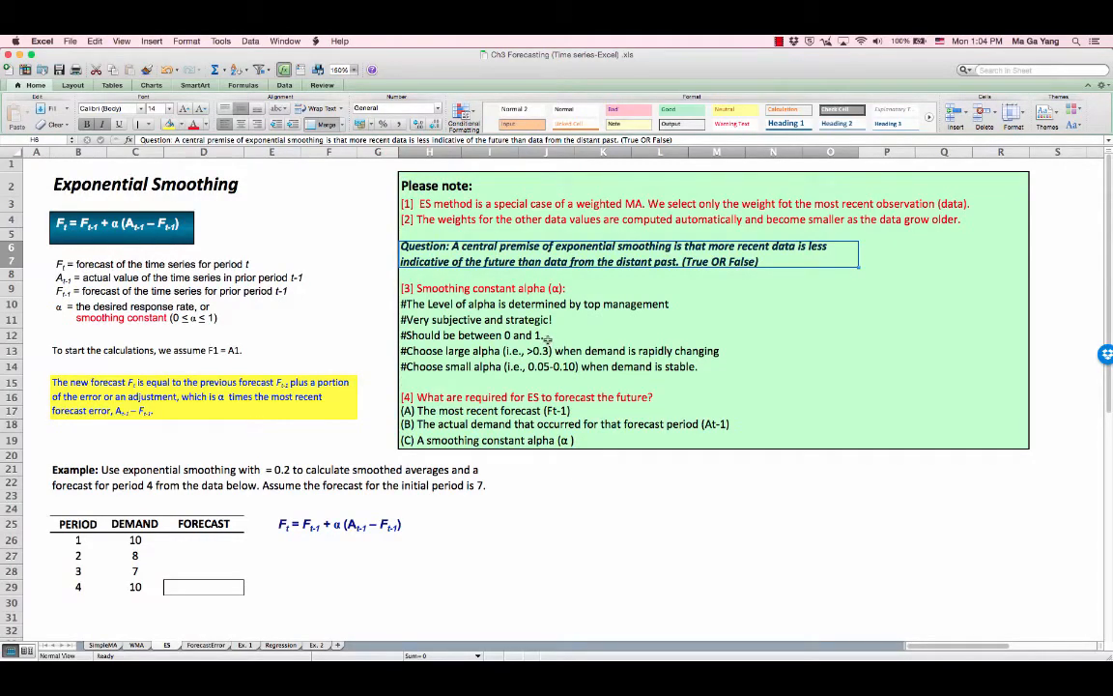
{"action": "mouse_move", "coordinate": [584, 365]}
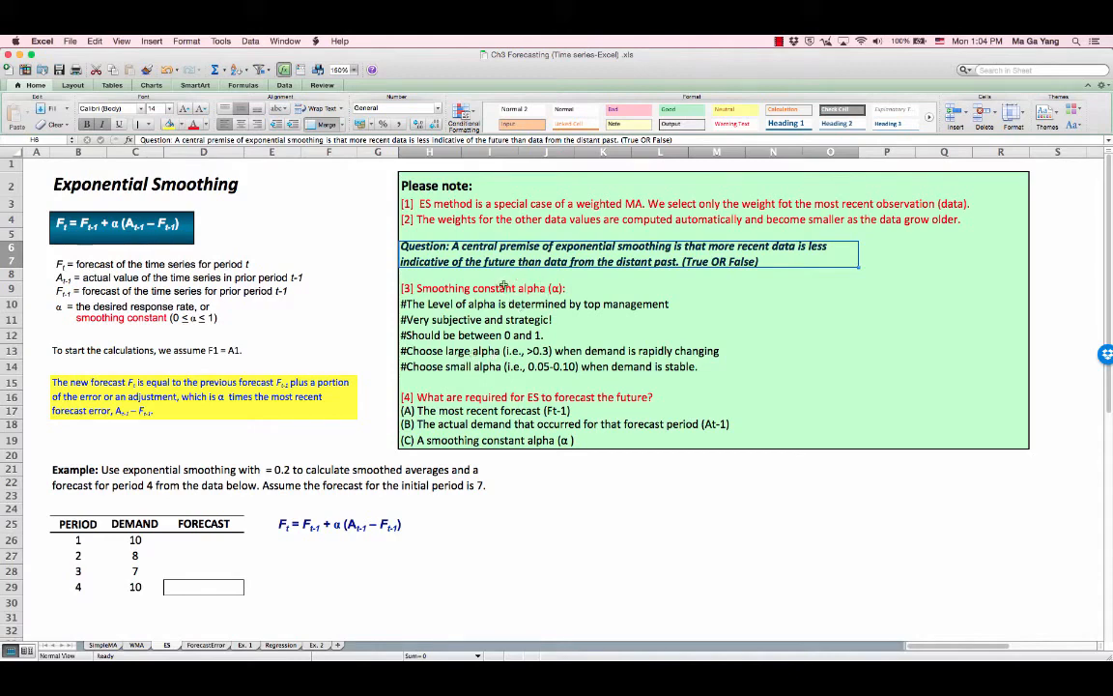
{"action": "mouse_move", "coordinate": [510, 290]}
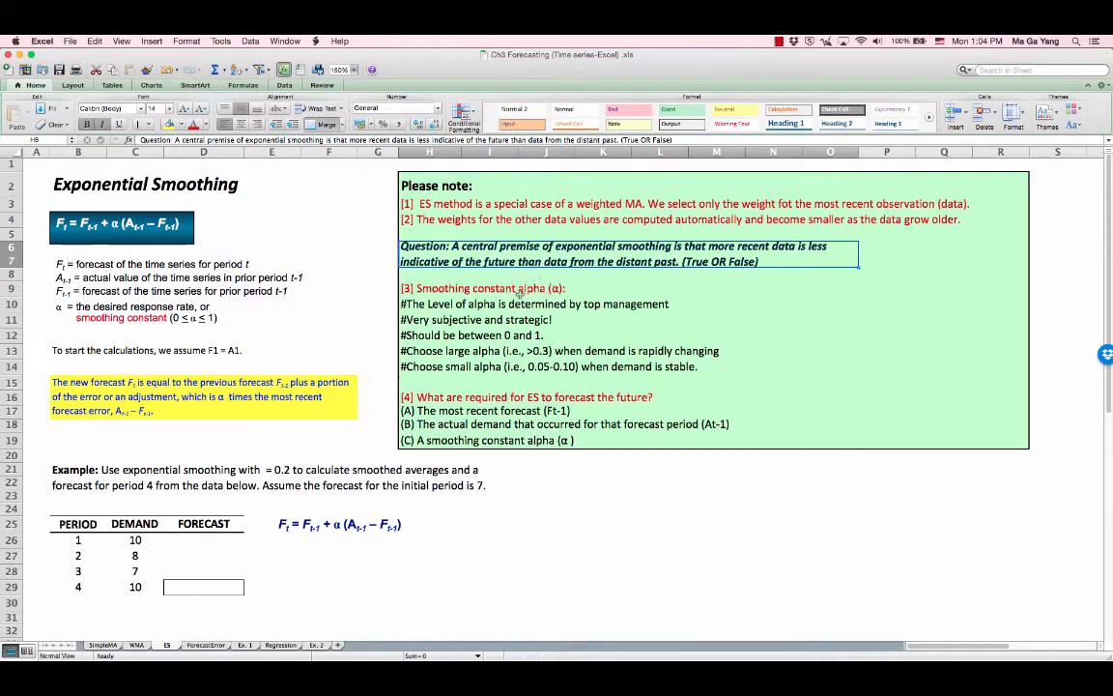
{"action": "scroll", "scroll_direction": "down", "scroll_amount": 3}
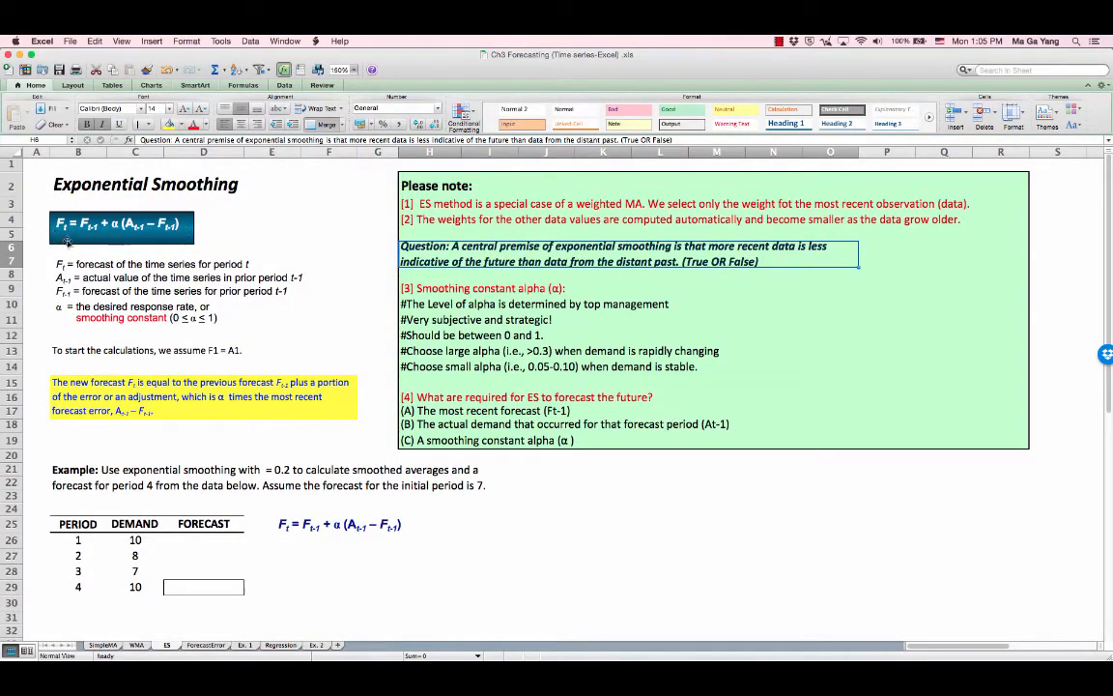
{"action": "mouse_move", "coordinate": [143, 360]}
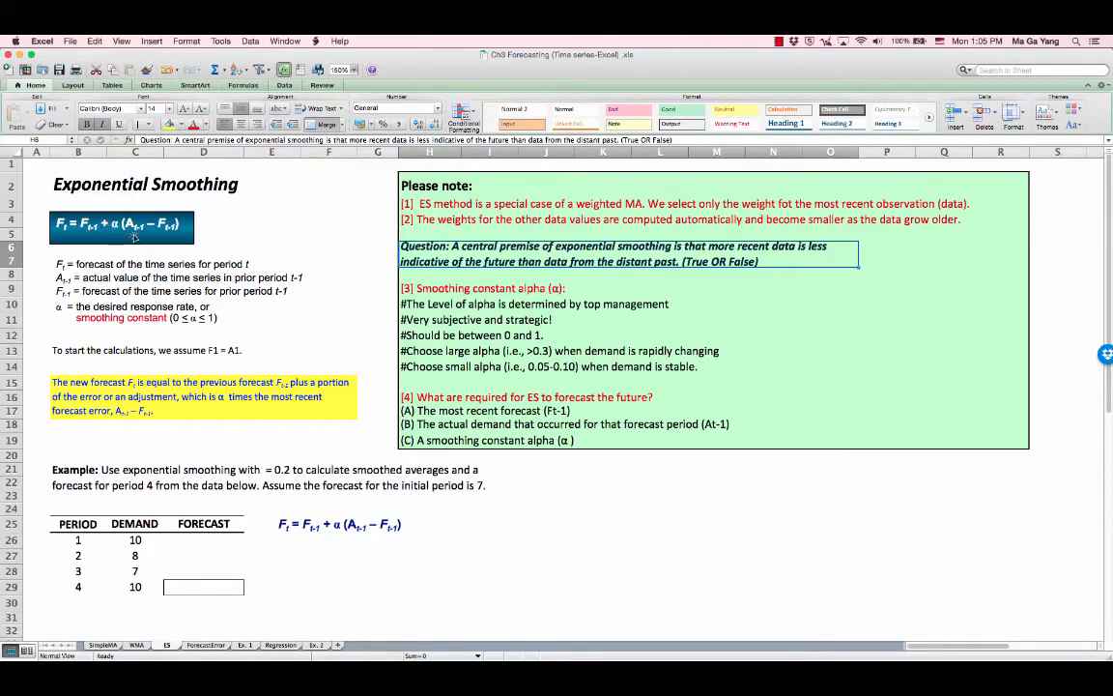
{"action": "mouse_move", "coordinate": [217, 406]}
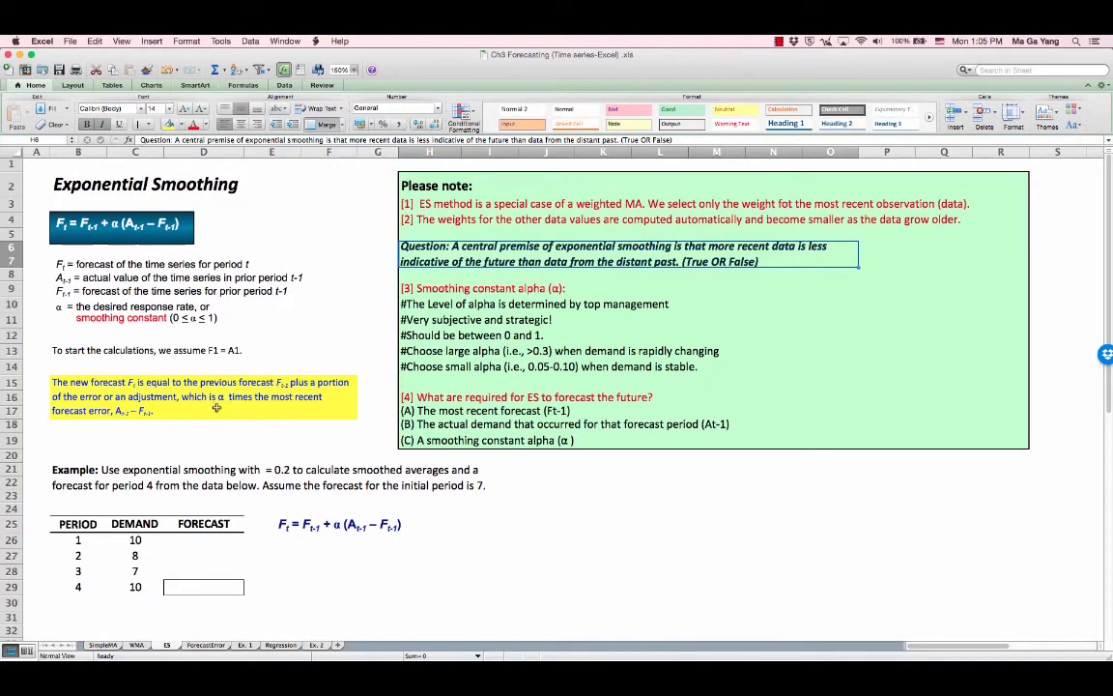
{"action": "mouse_move", "coordinate": [85, 418]}
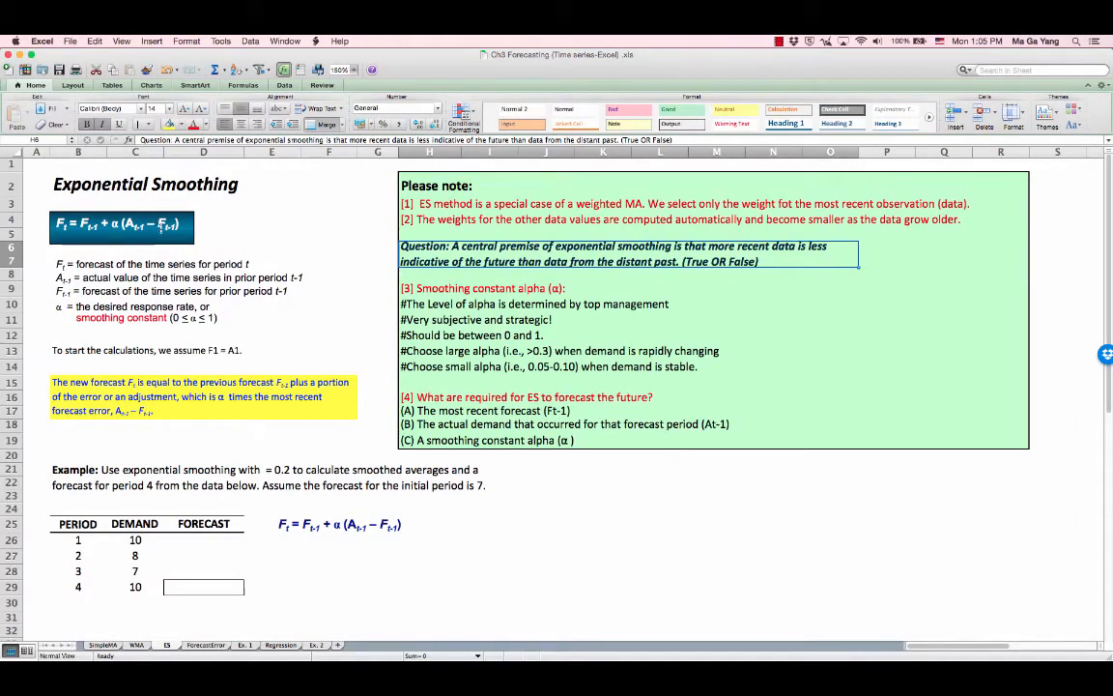
{"action": "mouse_move", "coordinate": [196, 415]}
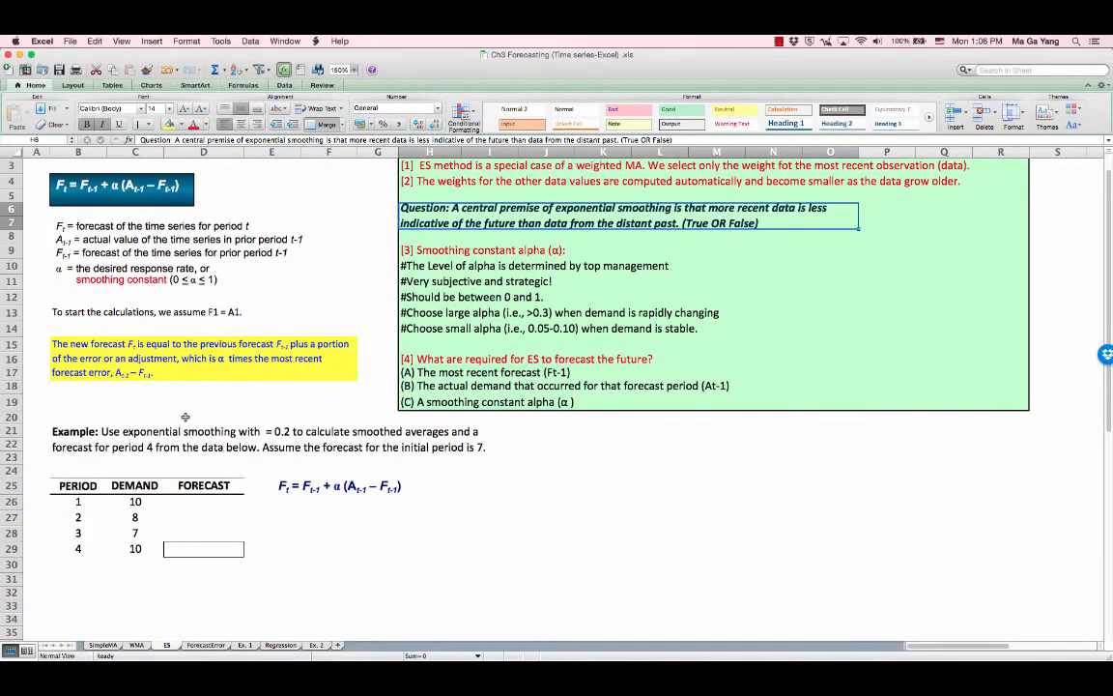
{"action": "mouse_move", "coordinate": [93, 504]}
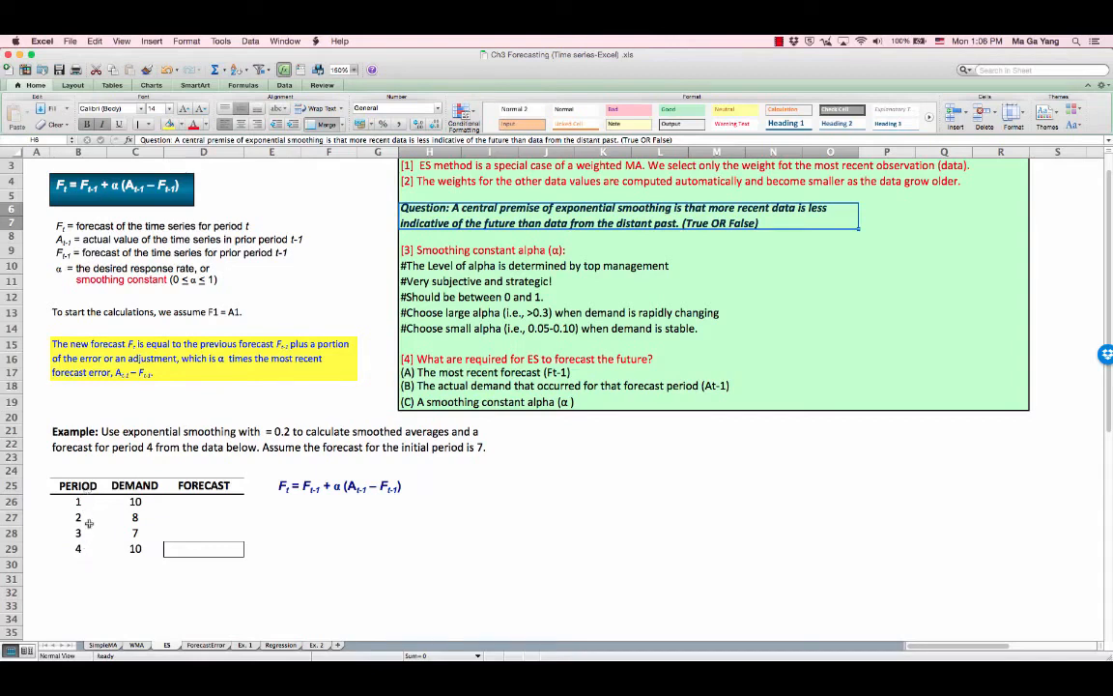
{"action": "mouse_move", "coordinate": [149, 540]}
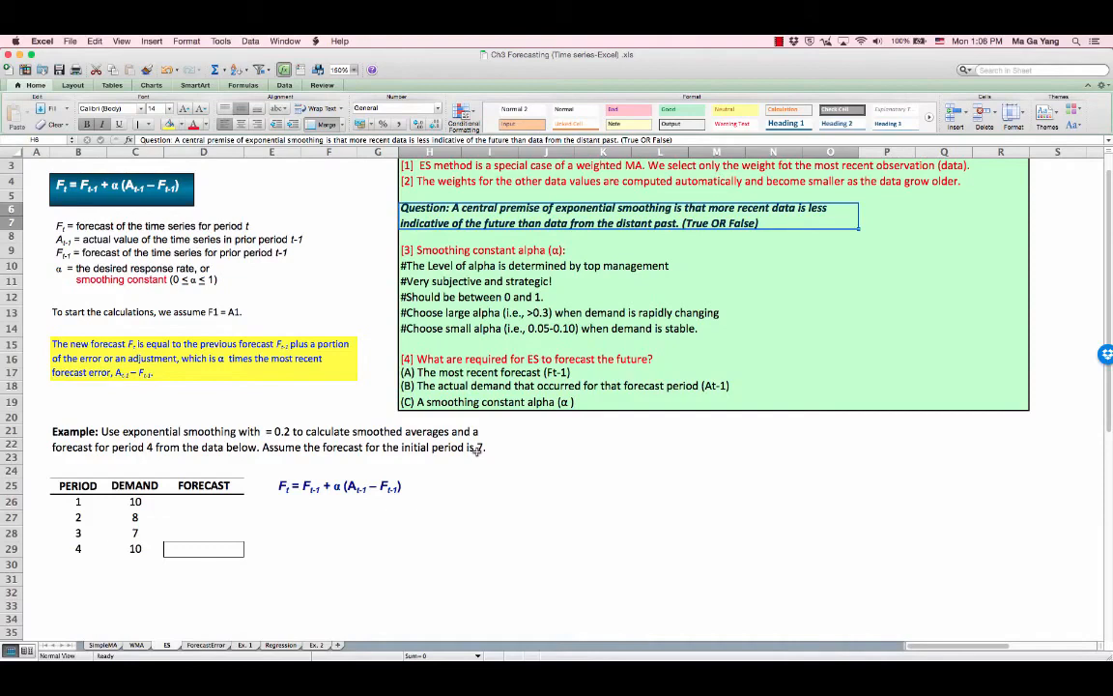
Step: Enter 7 in the period 1 forecast cell C26 as the assumed initial forecast
{"action": "left_click", "coordinate": [203, 500]}
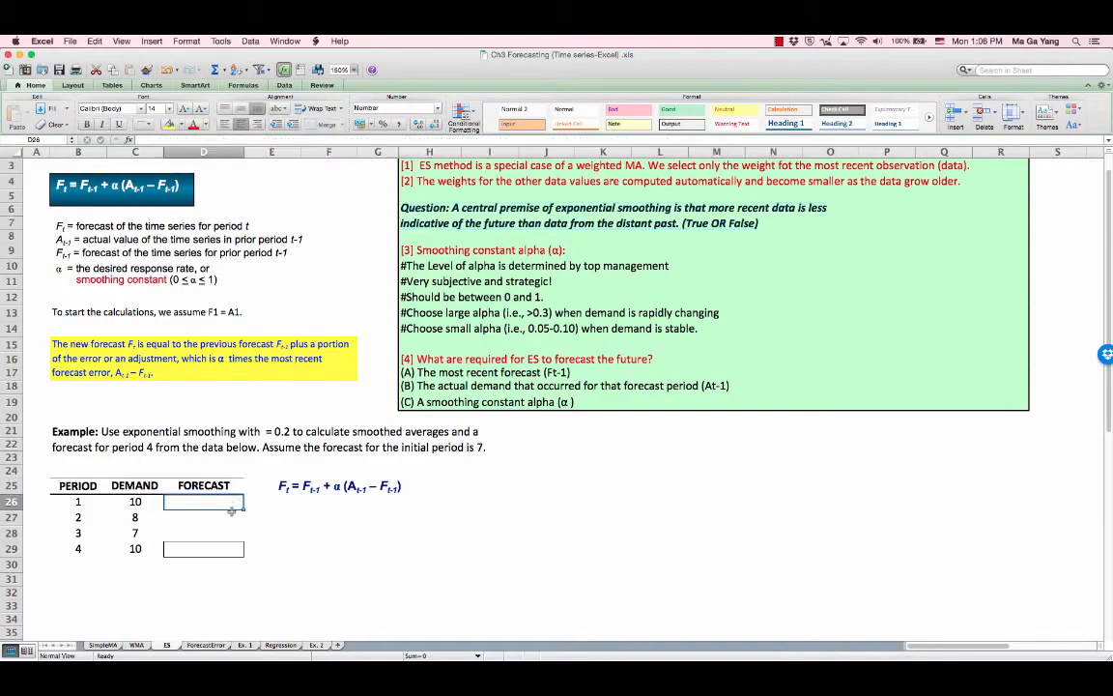
{"action": "type", "text": "7.0"}
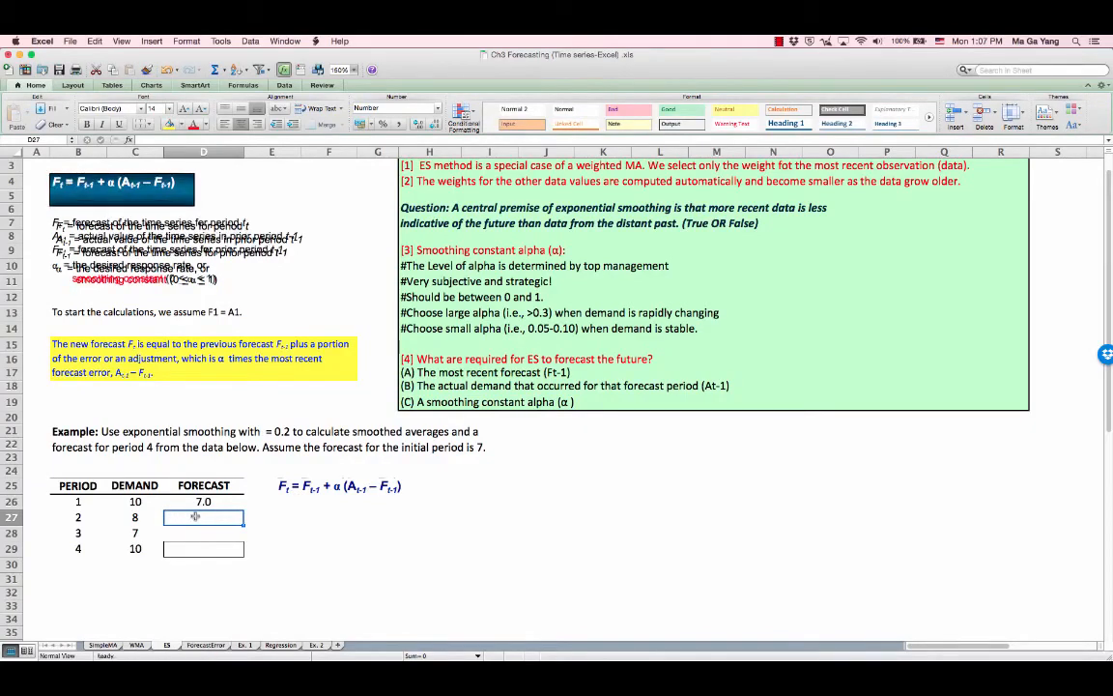
Step: Enter the period 2 smoothing formula =prior forecast+.2*(demand−D26) in C27, giving 7.6
{"action": "type", "text": "="}
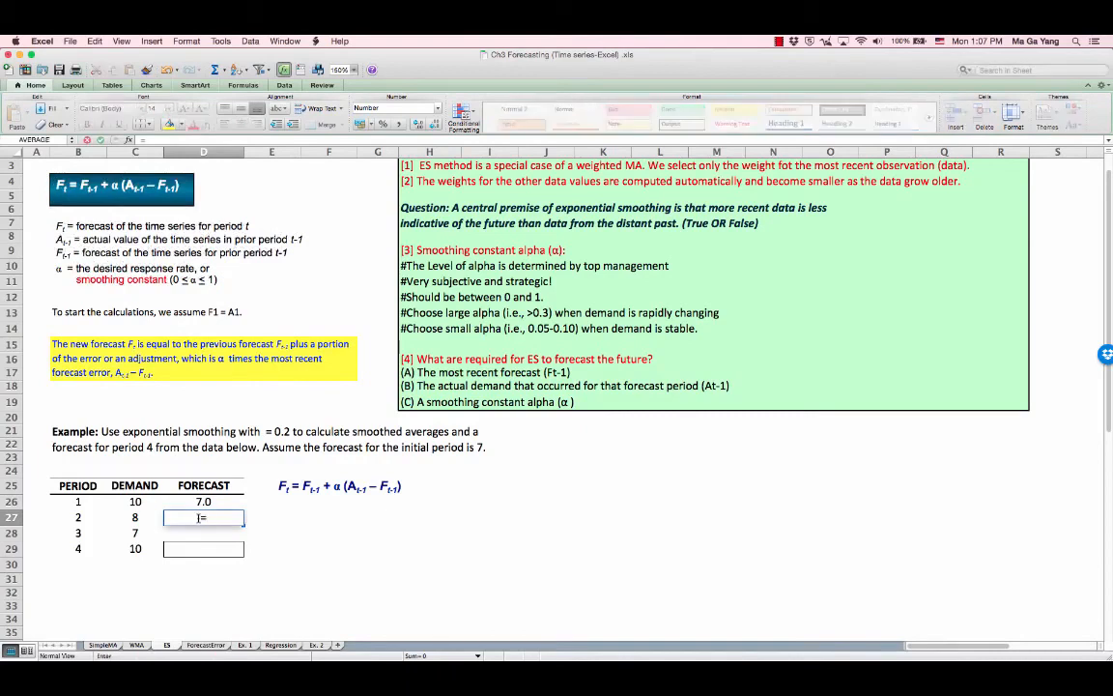
{"action": "type", "text": "="}
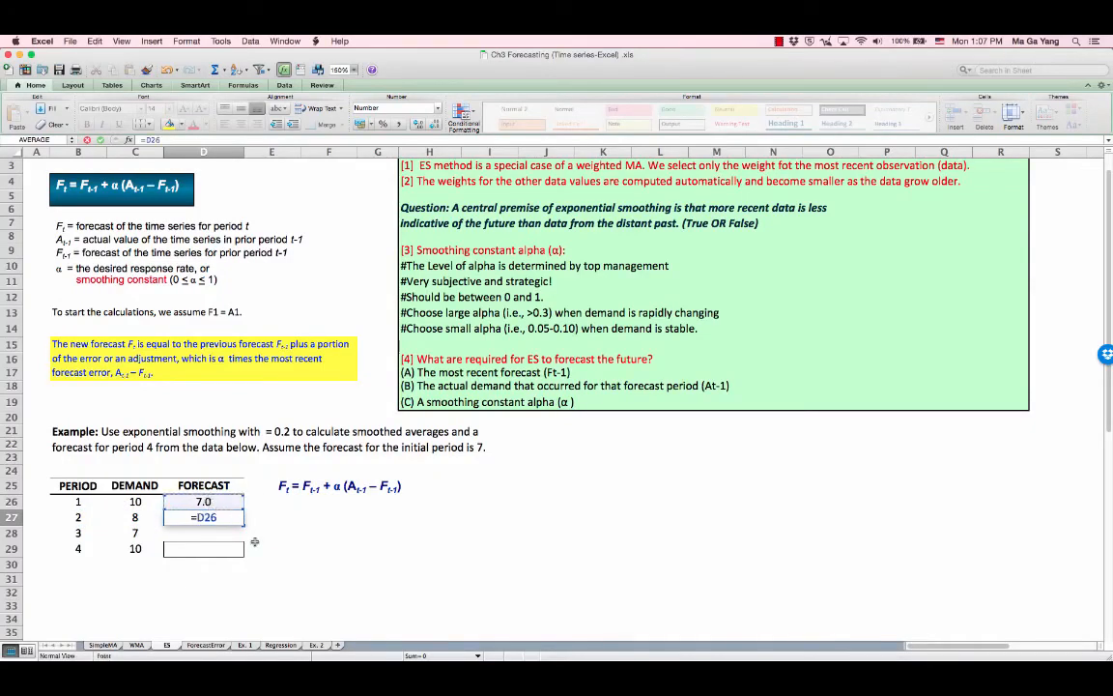
{"action": "type", "text": "+"}
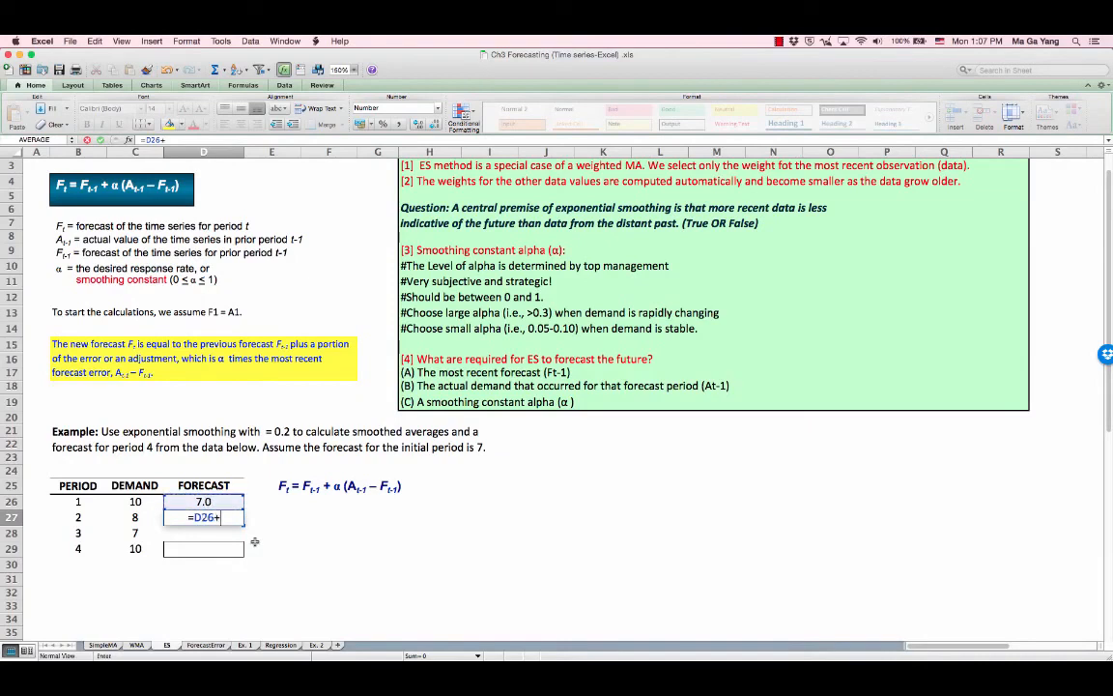
{"action": "type", "text": ".2"}
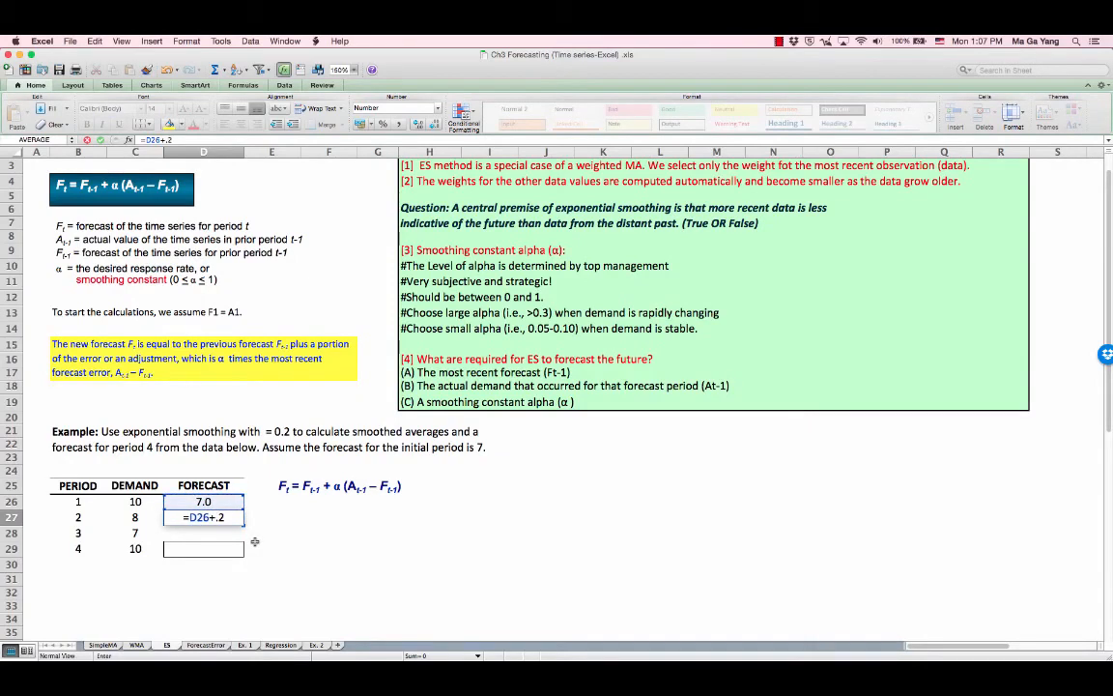
{"action": "type", "text": "*"}
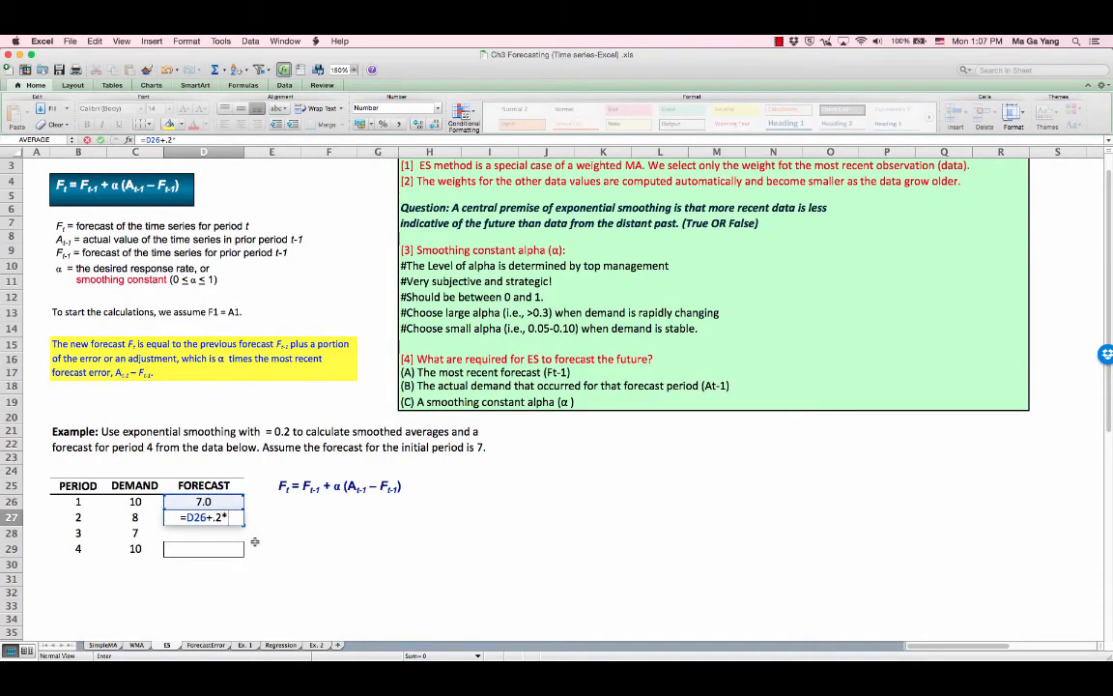
{"action": "type", "text": "("}
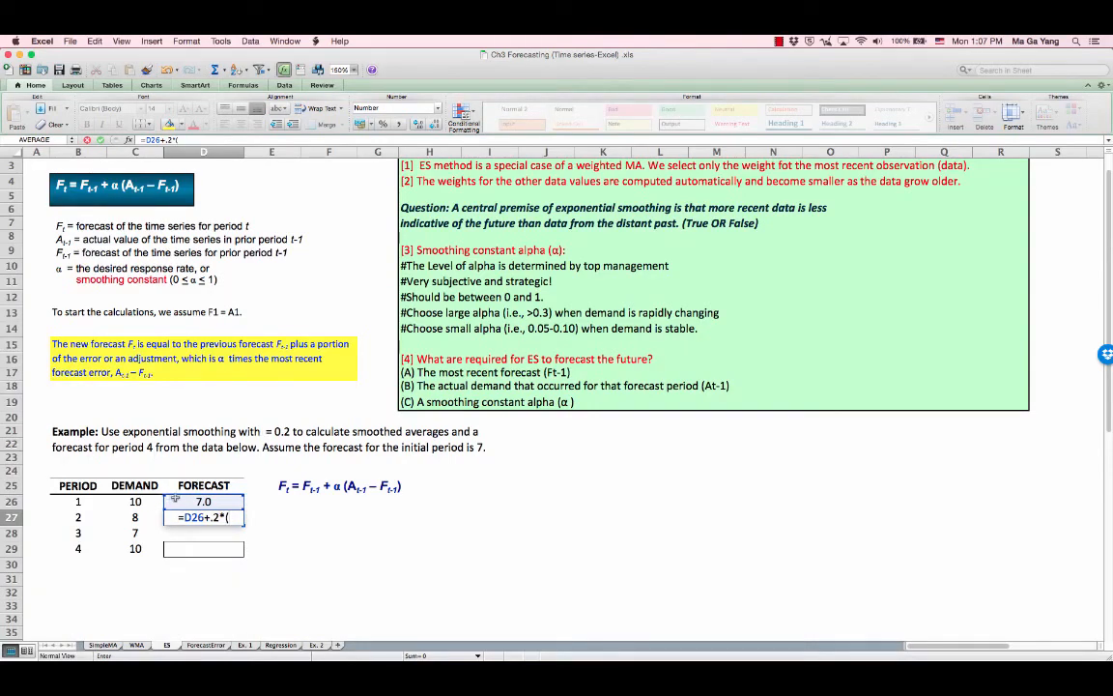
{"action": "left_click", "coordinate": [135, 500]}
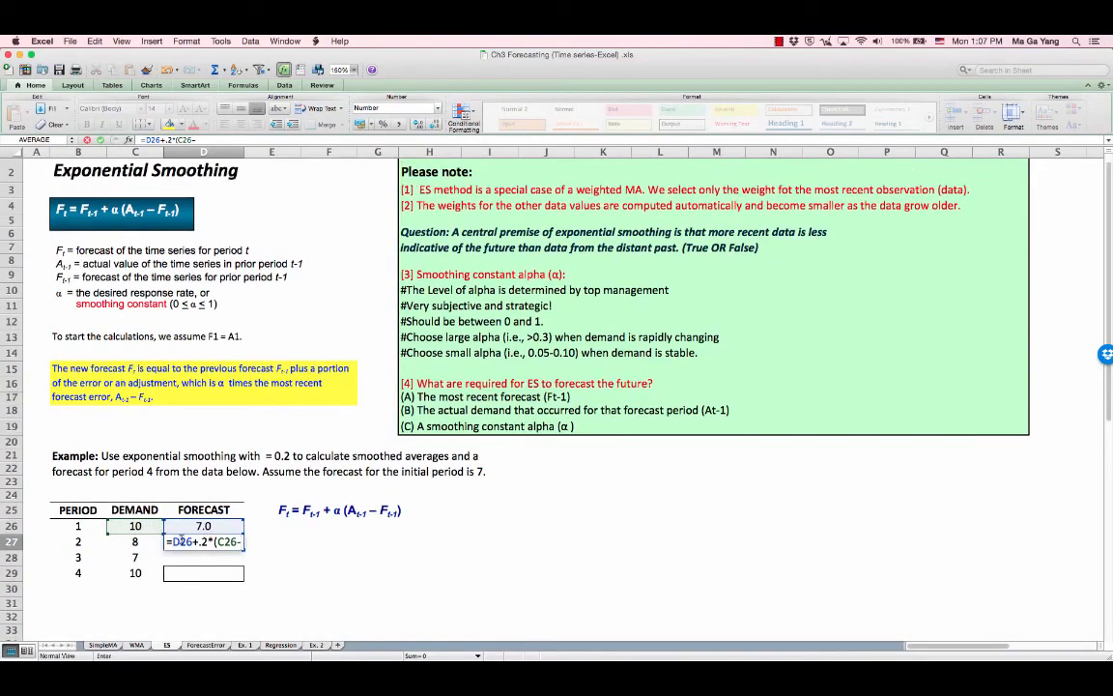
{"action": "type", "text": "D26)"}
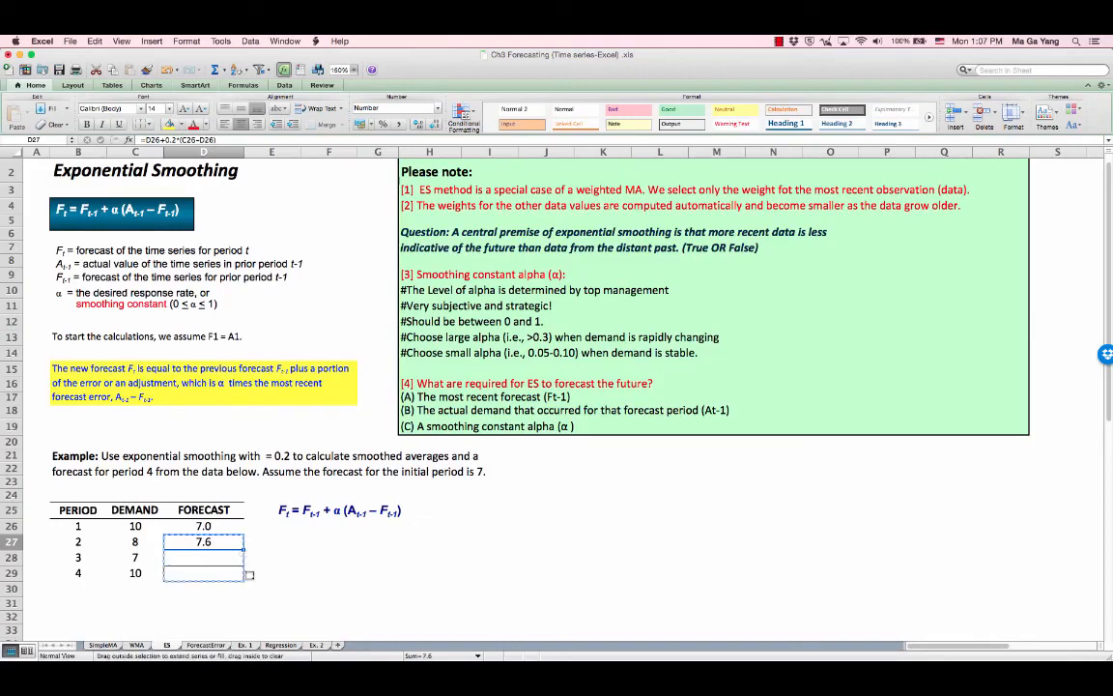
Step: Copy the C27 formula down to C29 so periods 3 and 4 show 7.7 and 7.5
{"action": "left_click_drag", "start_coordinate": [203, 541], "coordinate": [203, 572]}
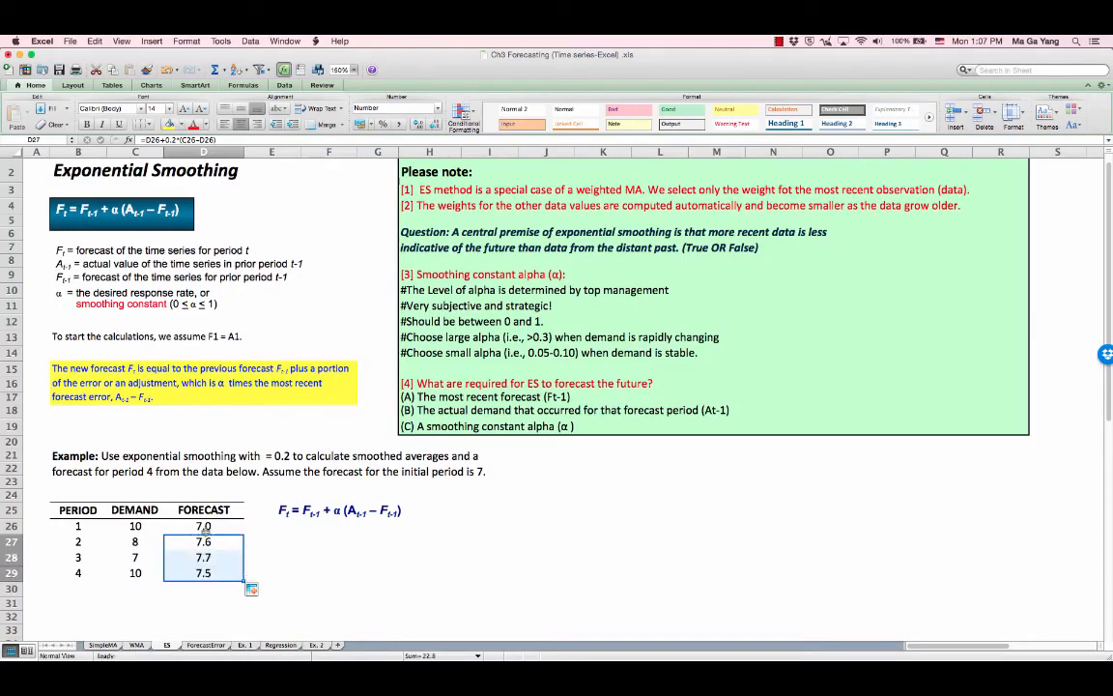
{"action": "left_click", "coordinate": [203, 526]}
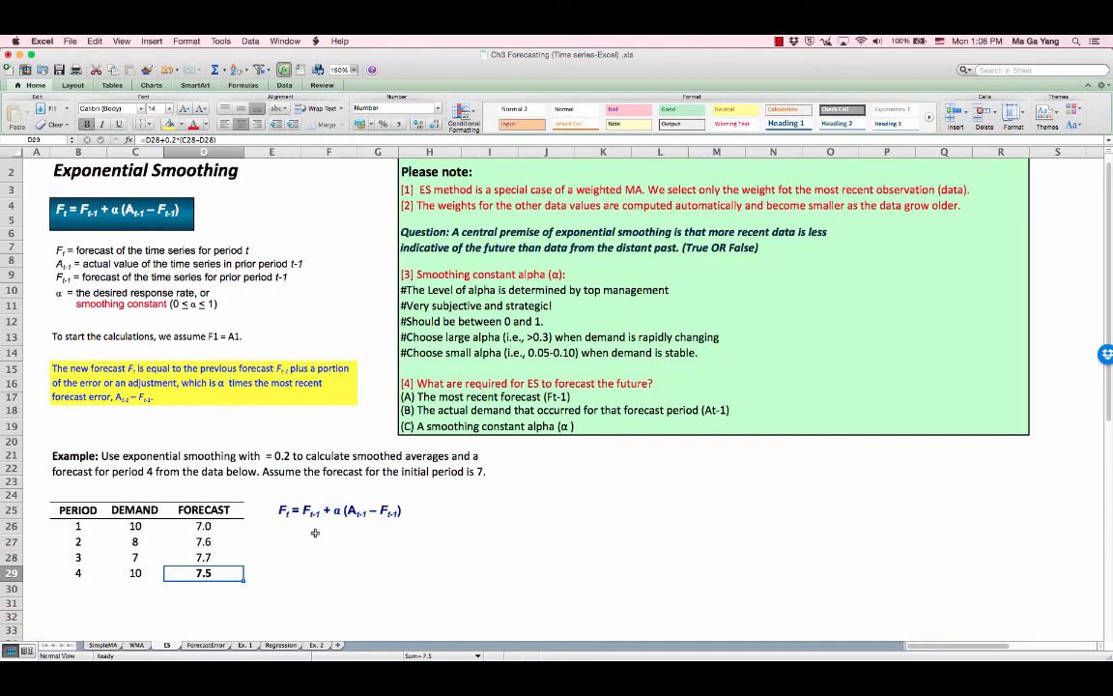
{"action": "mouse_move", "coordinate": [367, 502]}
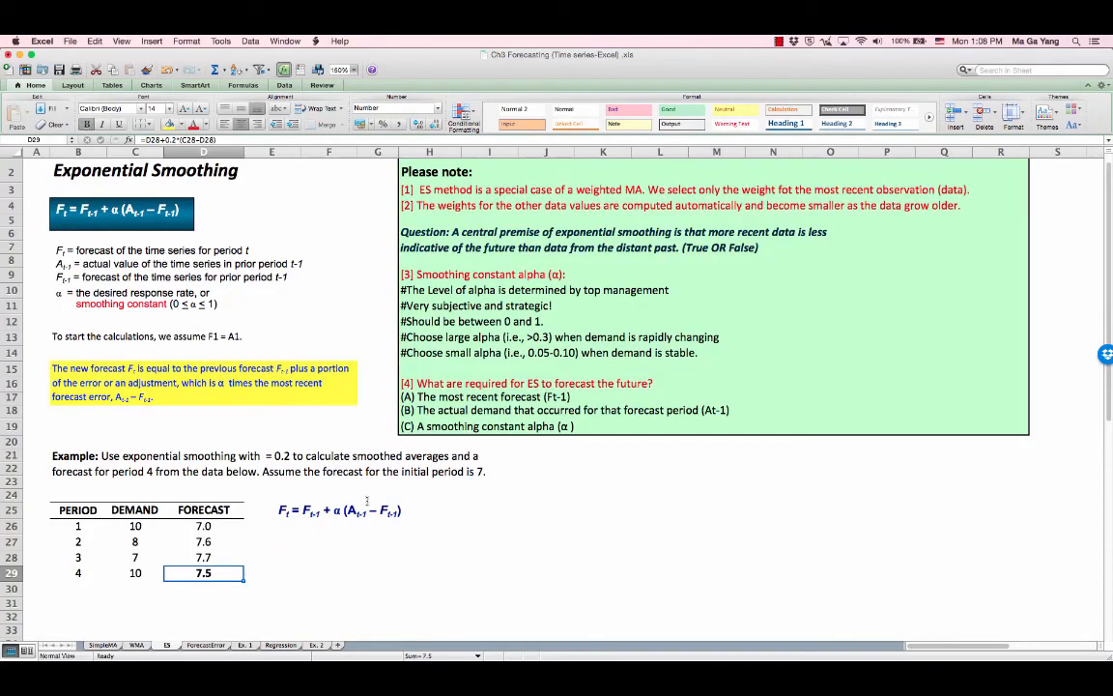
{"action": "mouse_move", "coordinate": [417, 564]}
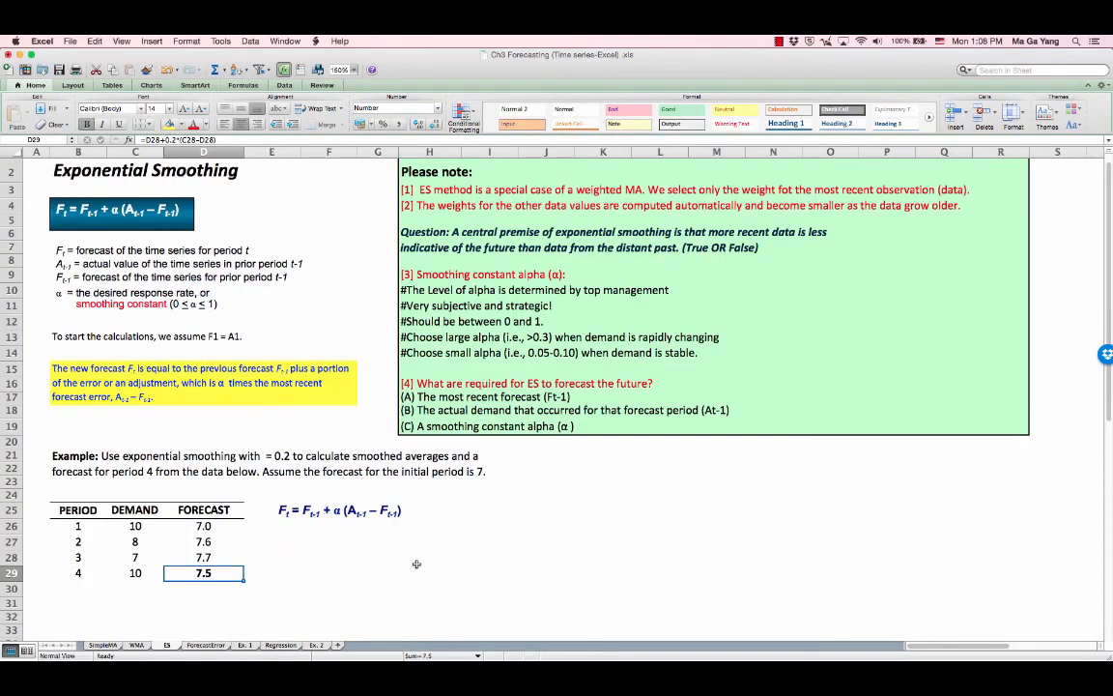